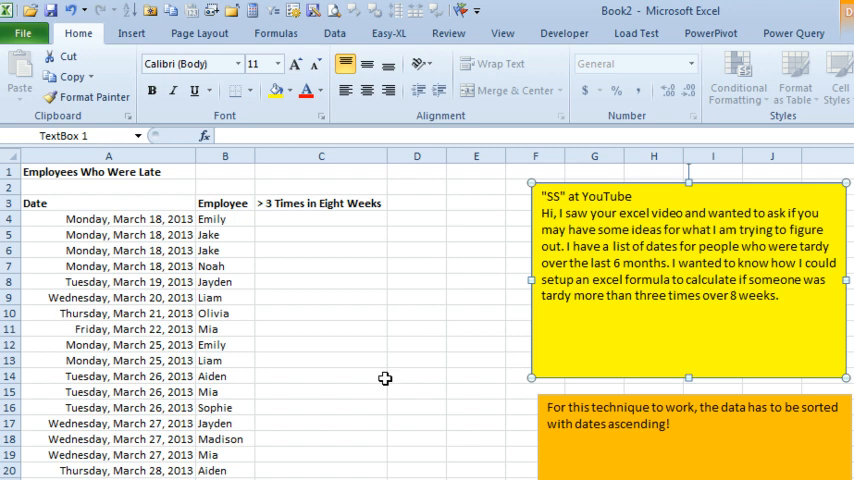
{"action": "mouse_move", "coordinate": [242, 338]}
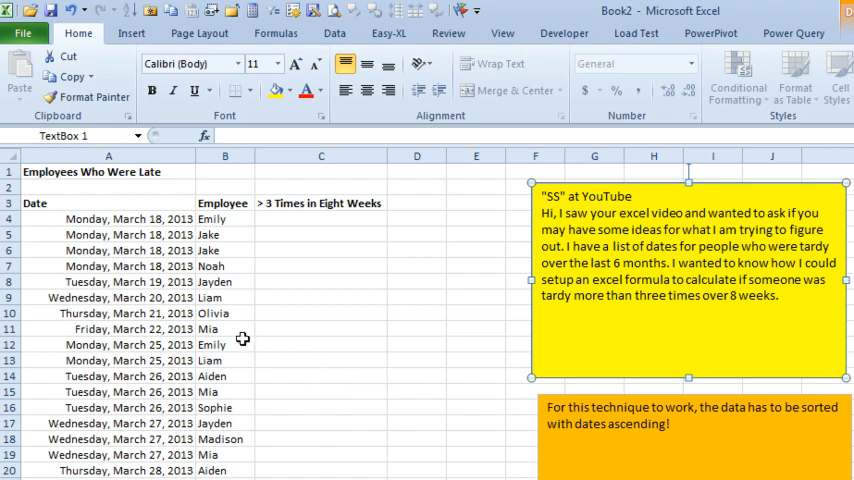
Start a COUNTIFS in C12 on employee B12 and reference the date range A4:A12.
{"action": "left_click", "coordinate": [320, 344]}
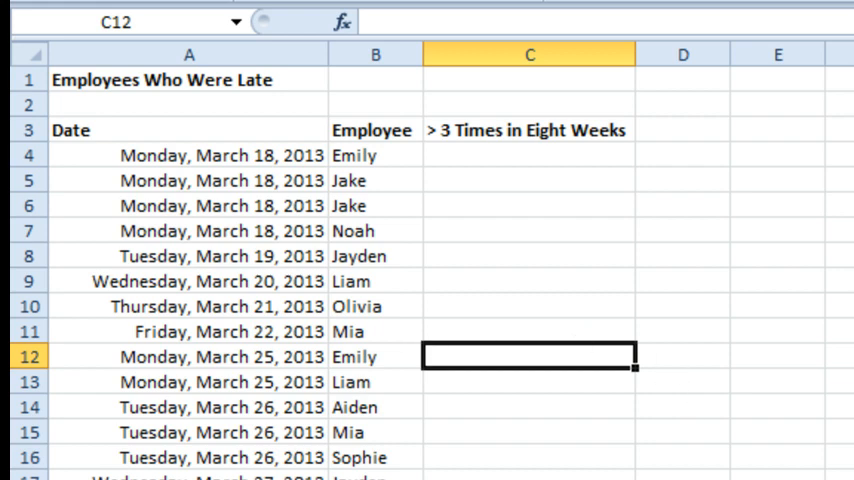
{"action": "type", "text": "=COUNT"}
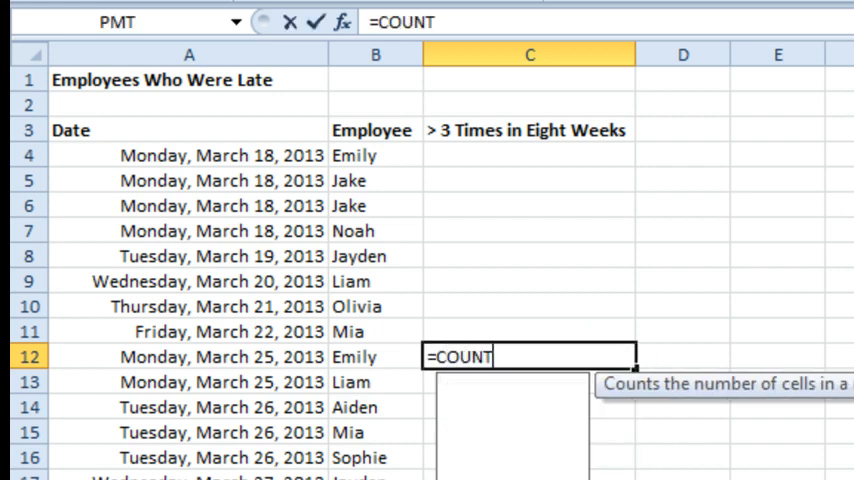
{"action": "type", "text": "IFS("}
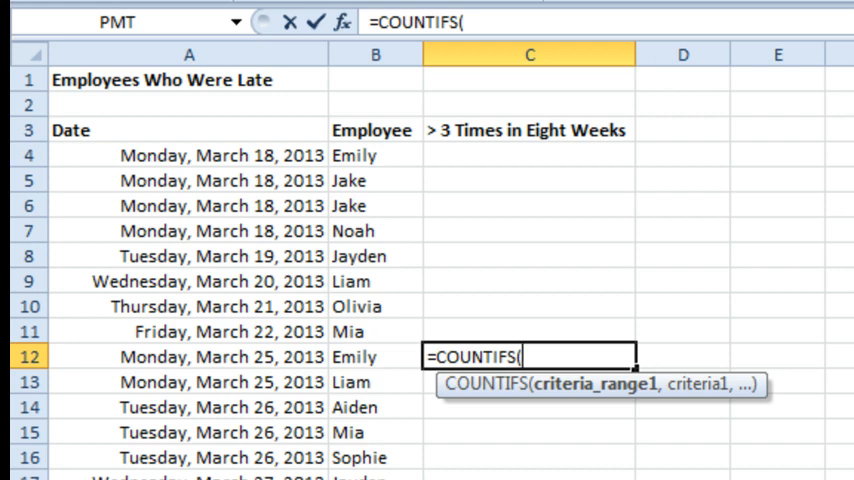
{"action": "mouse_move", "coordinate": [372, 156]}
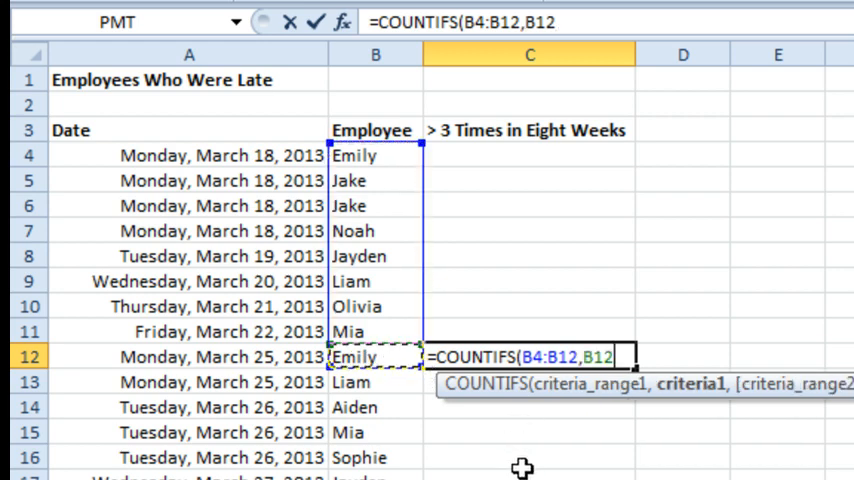
{"action": "type", "text": ","}
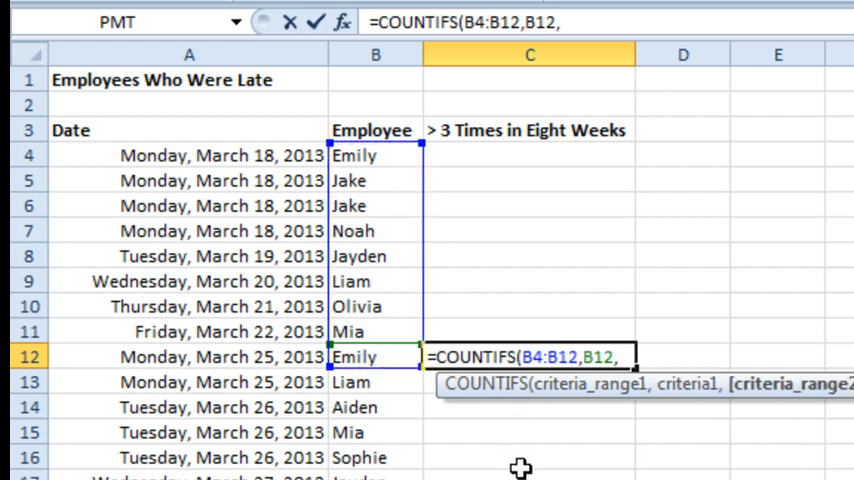
{"action": "left_click_drag", "start_coordinate": [188, 156], "coordinate": [188, 280]}
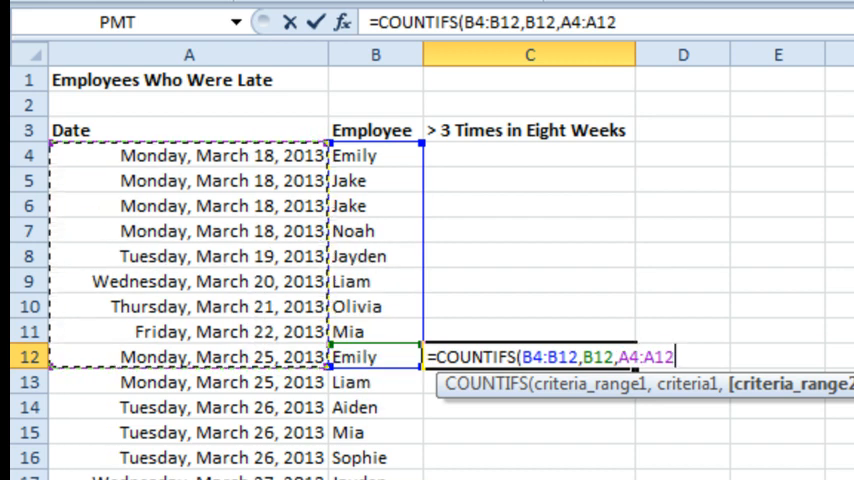
Finish the date criterion ">"&(A12-56) and close the formula, giving a count of 2.
{"action": "type", "text": ","}
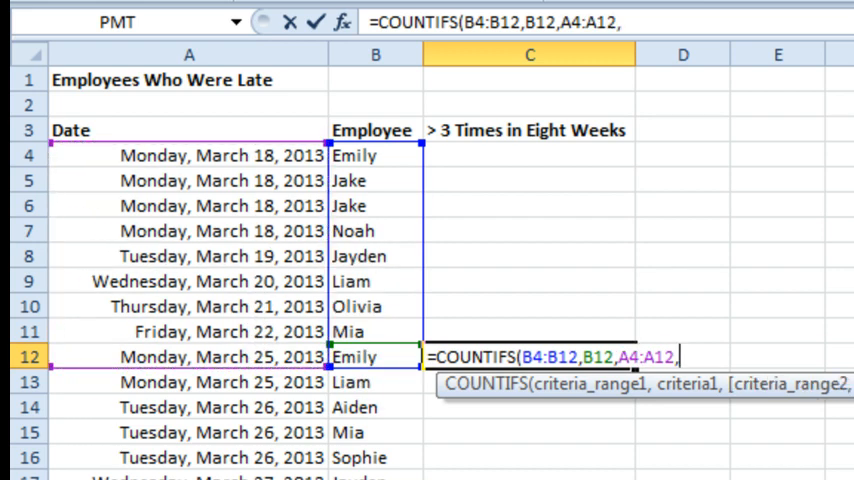
{"action": "type", "text": "\""}
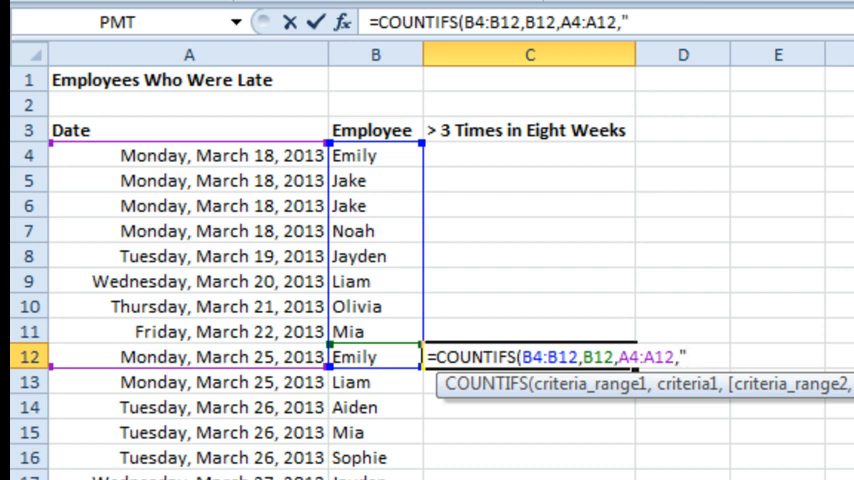
{"action": "type", "text": ">"}
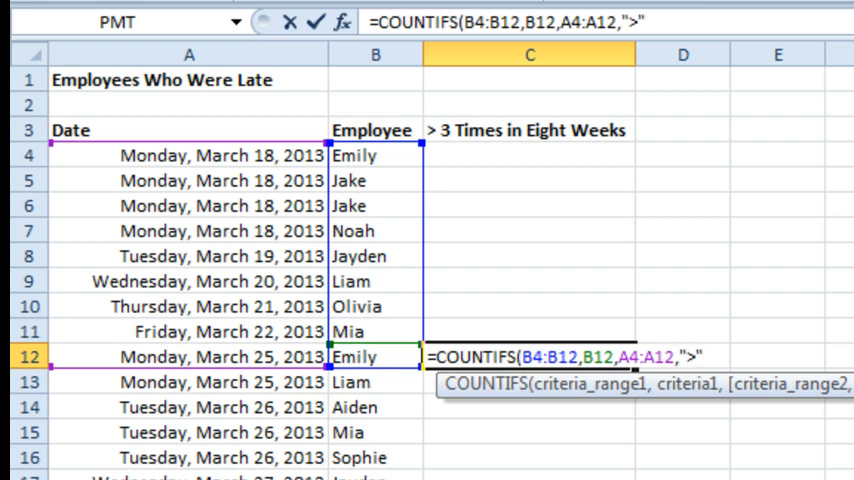
{"action": "type", "text": "&(A12"}
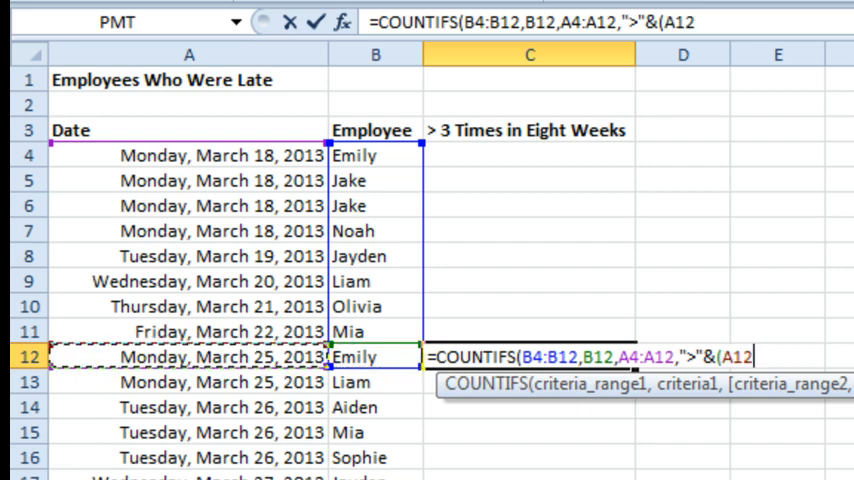
{"action": "type", "text": "-5"}
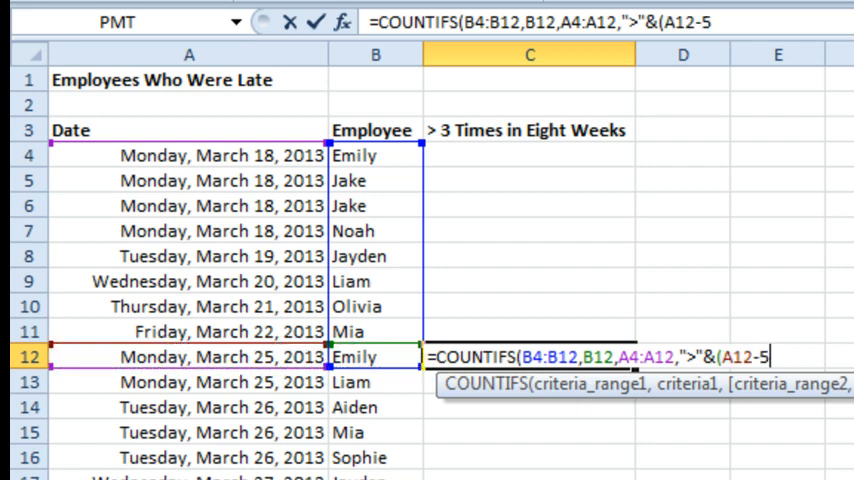
{"action": "type", "text": "6"}
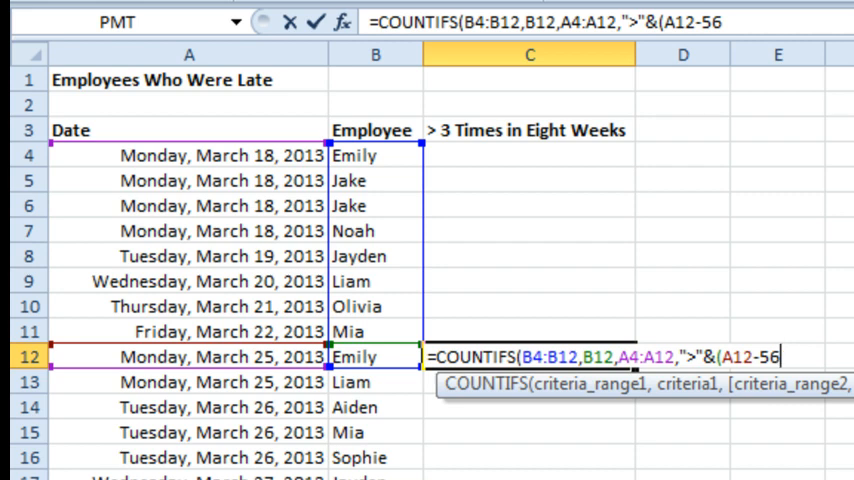
{"action": "type", "text": ")"}
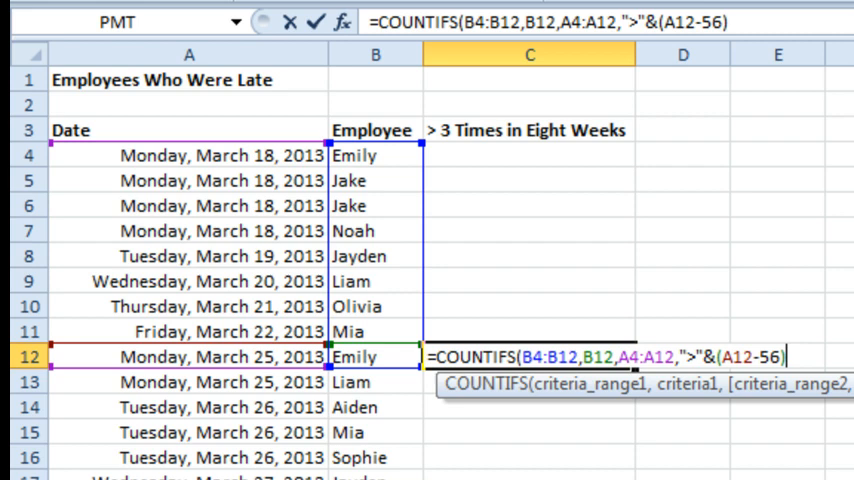
{"action": "type", "text": ")"}
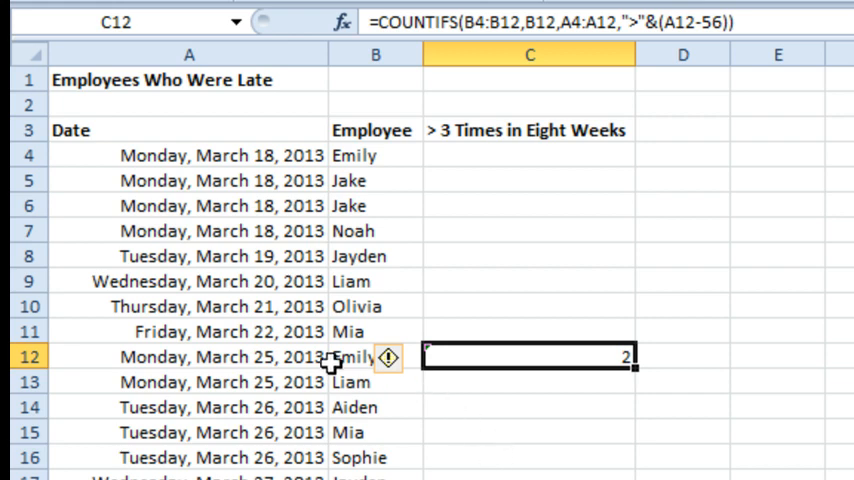
{"action": "mouse_move", "coordinate": [256, 154]}
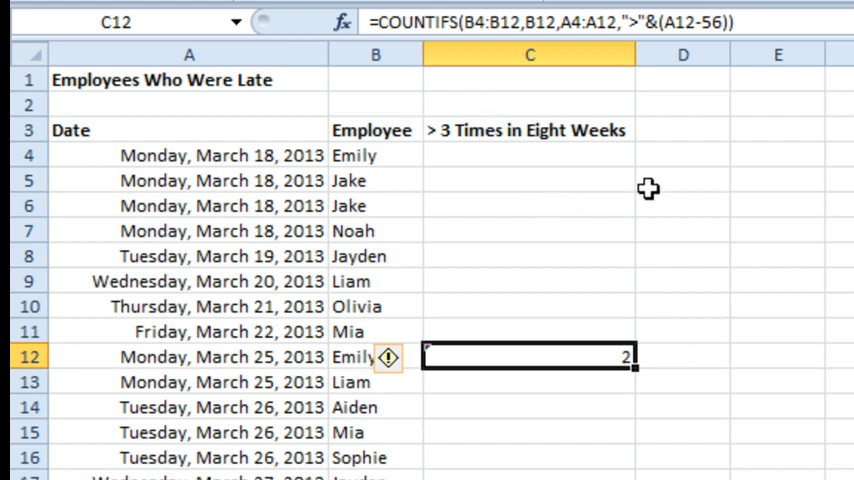
Anchor the range start rows as B$4 and A$4 with F4 and re-enter the formula.
{"action": "double_click", "coordinate": [530, 356]}
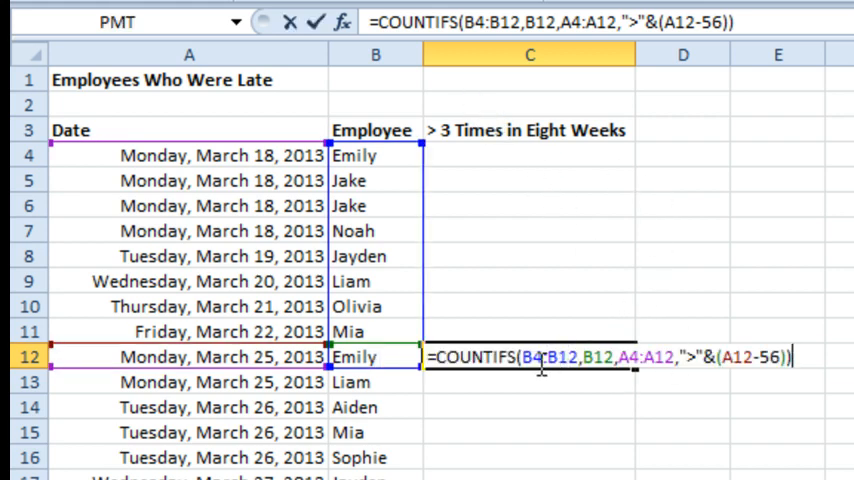
{"action": "mouse_move", "coordinate": [370, 200]}
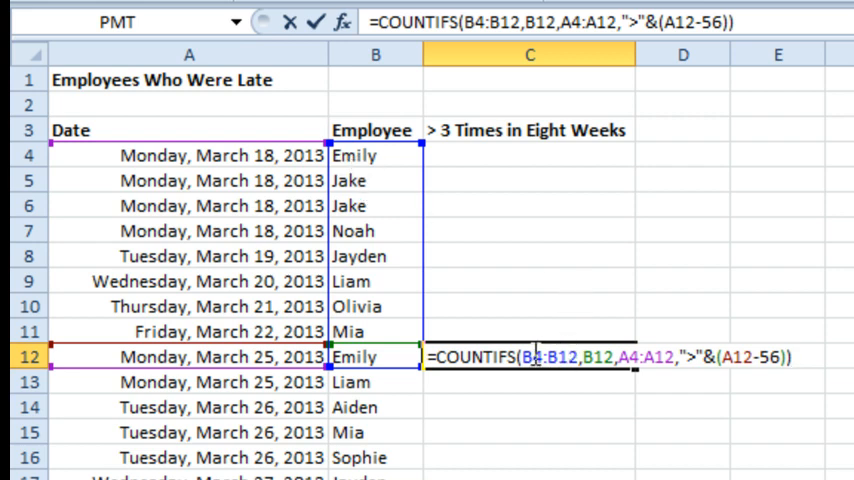
{"action": "key", "text": "f4"}
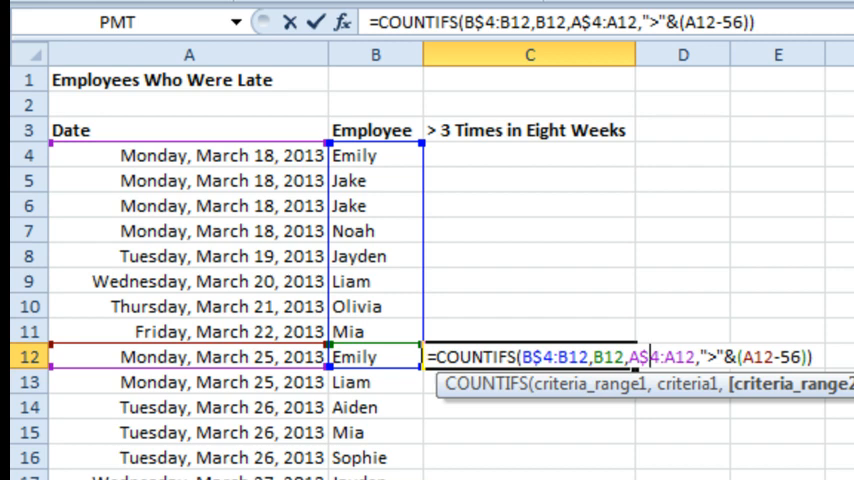
{"action": "mouse_move", "coordinate": [210, 154]}
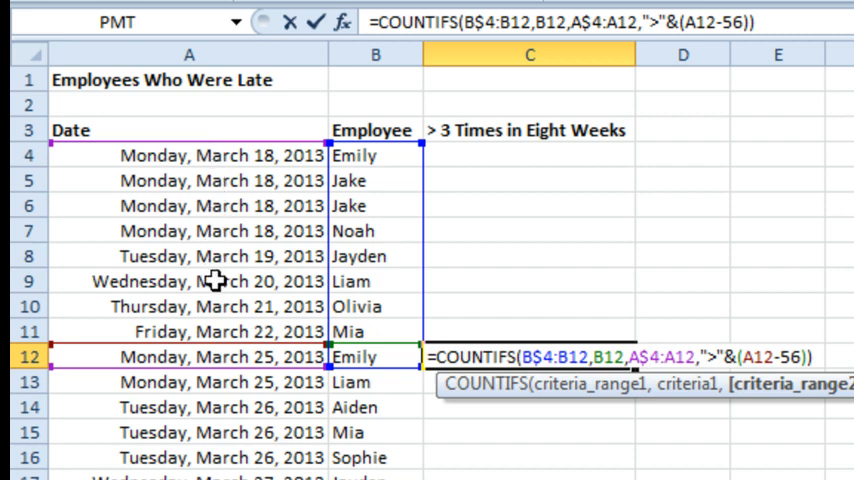
{"action": "mouse_move", "coordinate": [234, 168]}
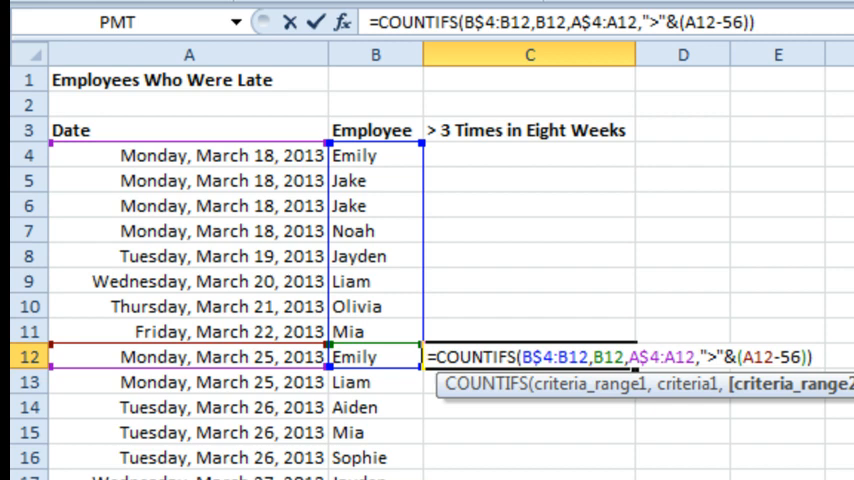
{"action": "key", "text": "Return"}
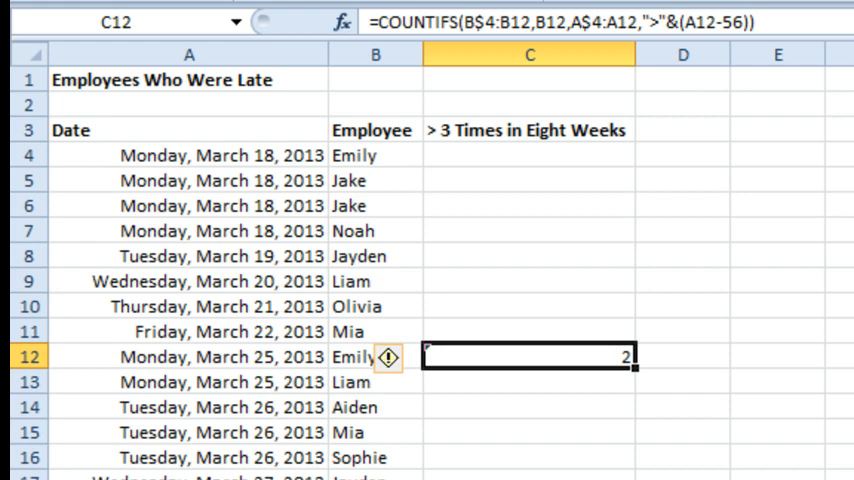
{"action": "mouse_move", "coordinate": [636, 374]}
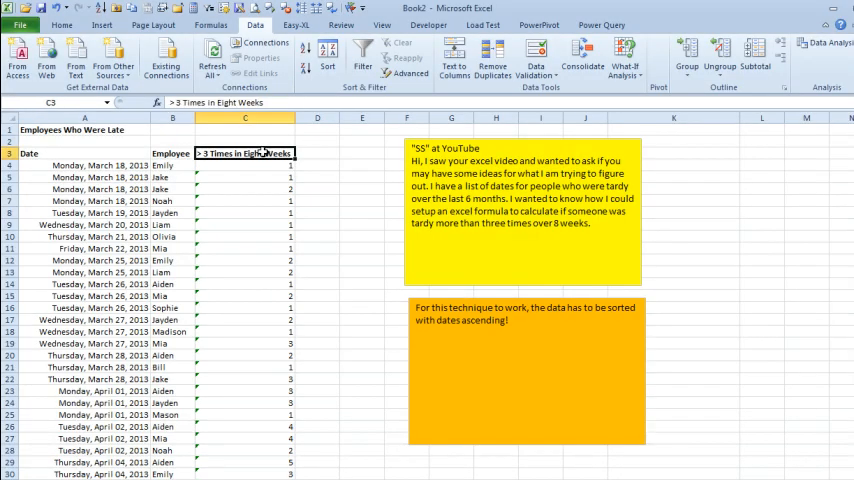
Enable filtering and keep only rows whose eight-week count exceeds 3.
{"action": "left_click", "coordinate": [362, 58]}
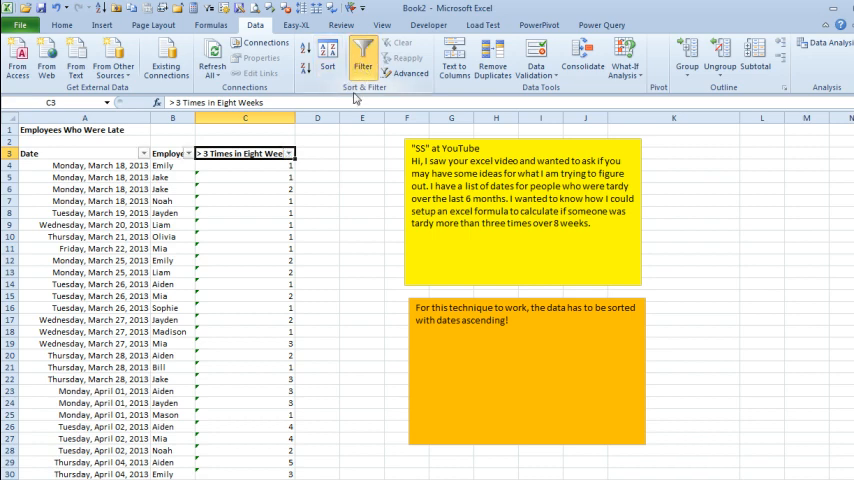
{"action": "left_click", "coordinate": [288, 152]}
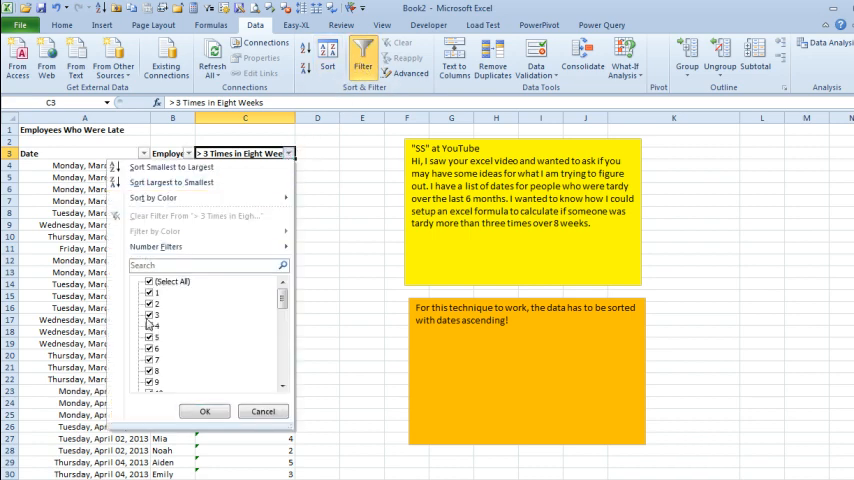
{"action": "left_click", "coordinate": [148, 304]}
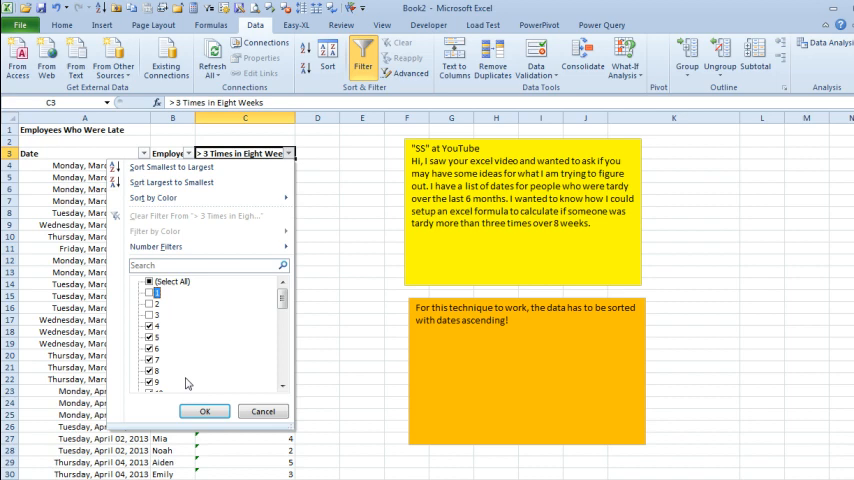
{"action": "left_click", "coordinate": [204, 412]}
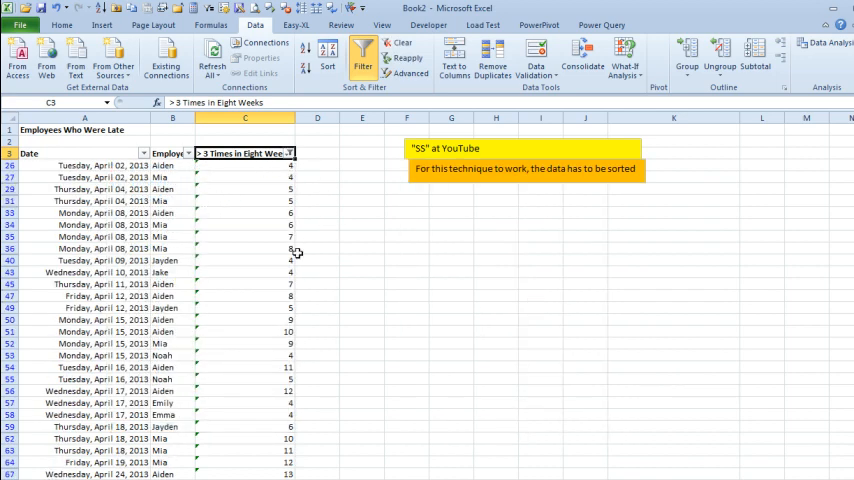
{"action": "mouse_move", "coordinate": [286, 388]}
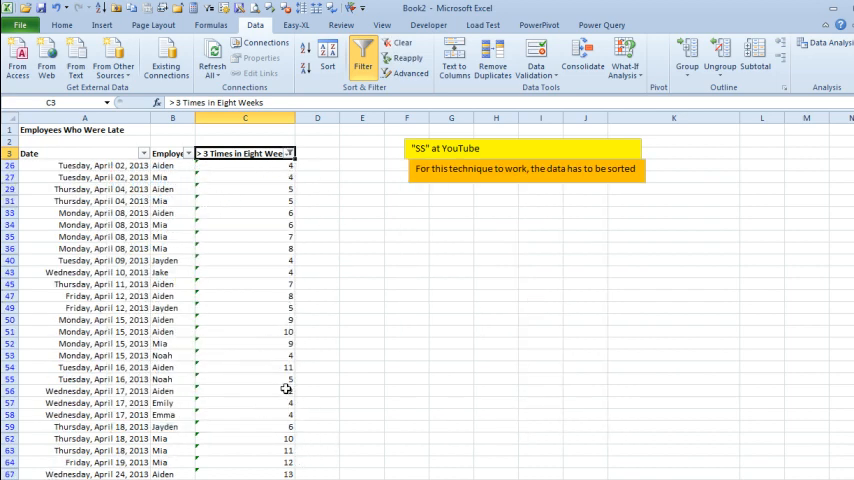
{"action": "mouse_move", "coordinate": [224, 230]}
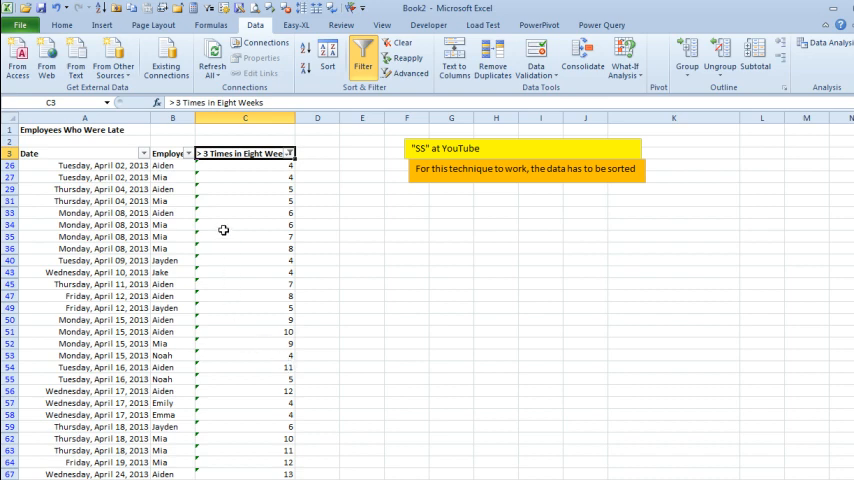
Filter the Employee column to Aiden, then turn filtering off to show all rows.
{"action": "left_click", "coordinate": [172, 152]}
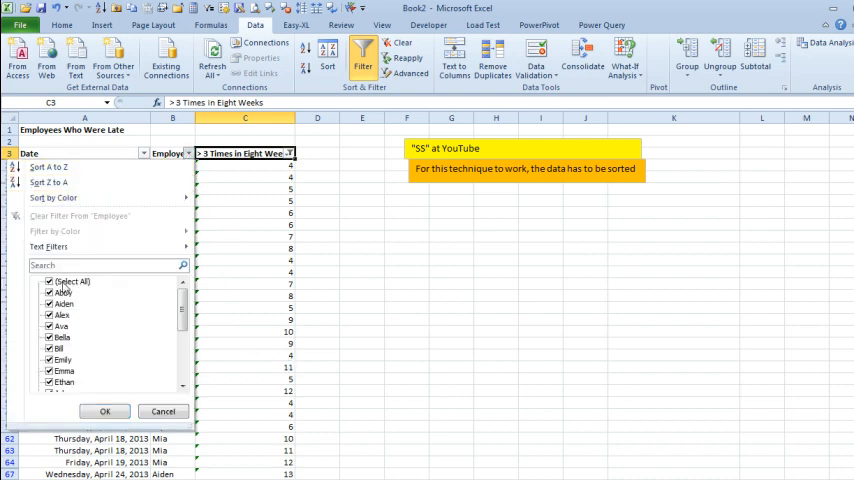
{"action": "left_click", "coordinate": [48, 280]}
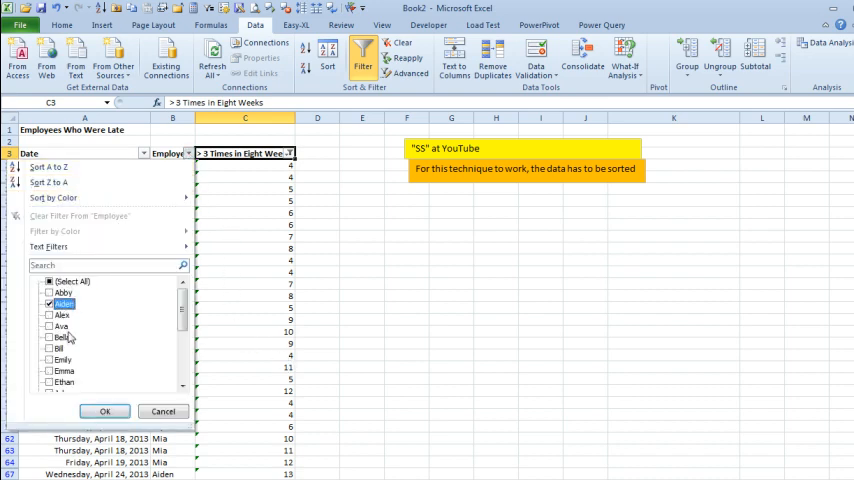
{"action": "left_click", "coordinate": [104, 412]}
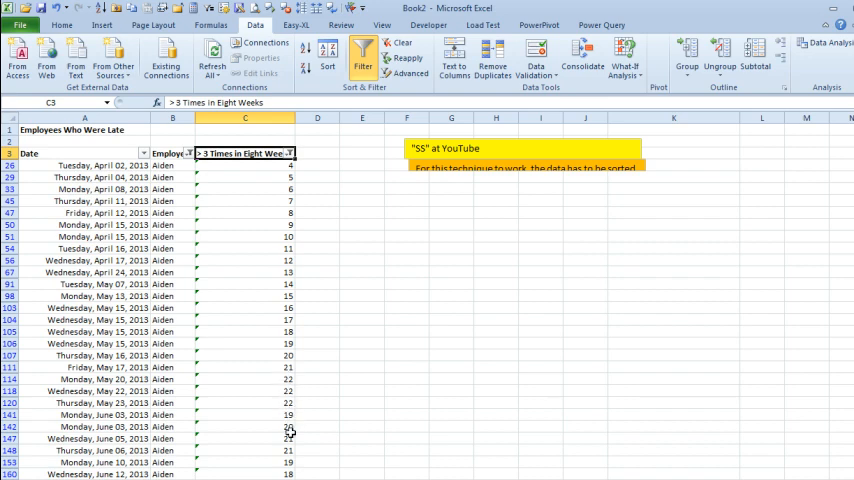
{"action": "mouse_move", "coordinate": [356, 274]}
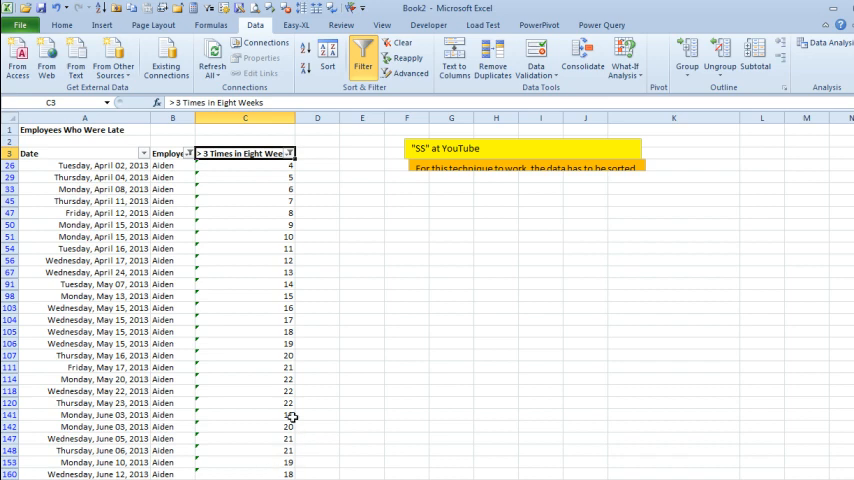
{"action": "left_click", "coordinate": [362, 58]}
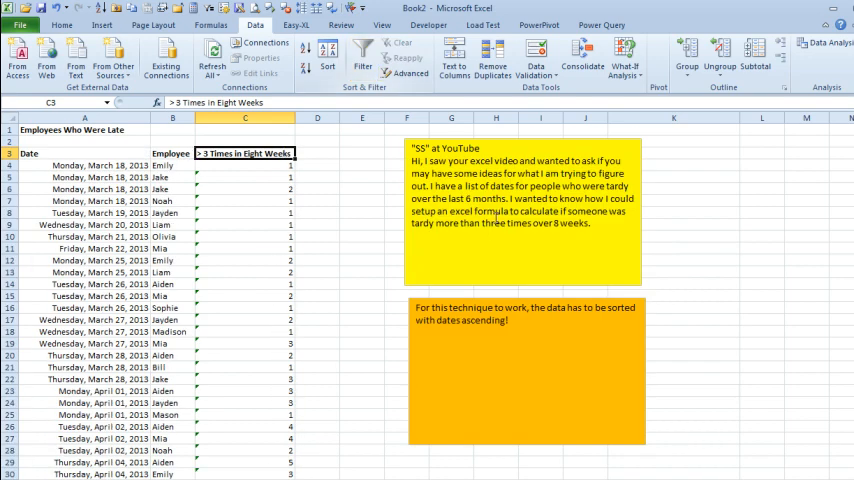